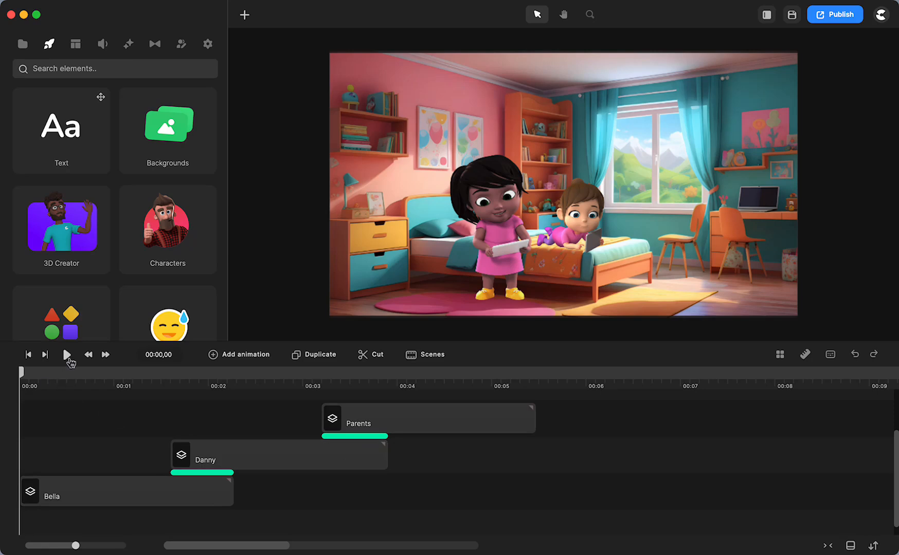
# Step: Play the animation preview through the Bella, Danny and Parents scenes, then stop it
pyautogui.click(67, 353)
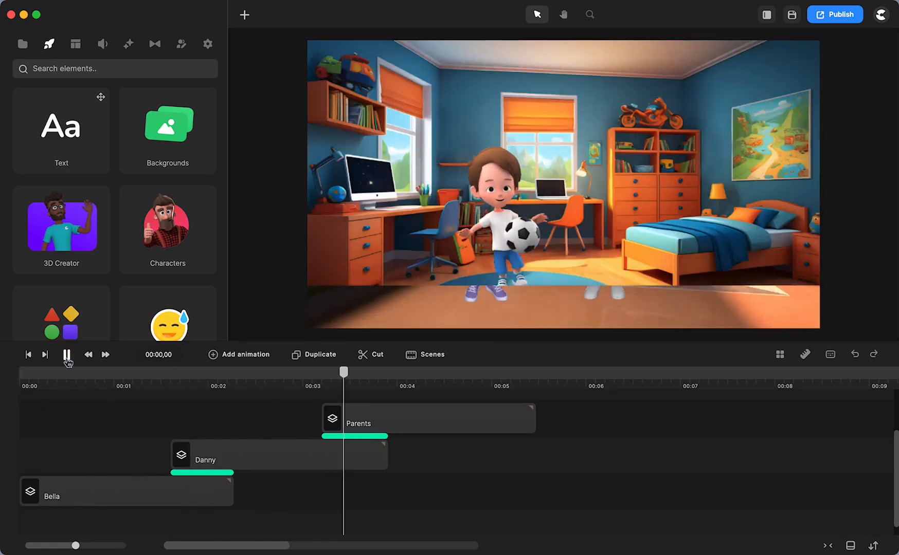
pyautogui.click(67, 354)
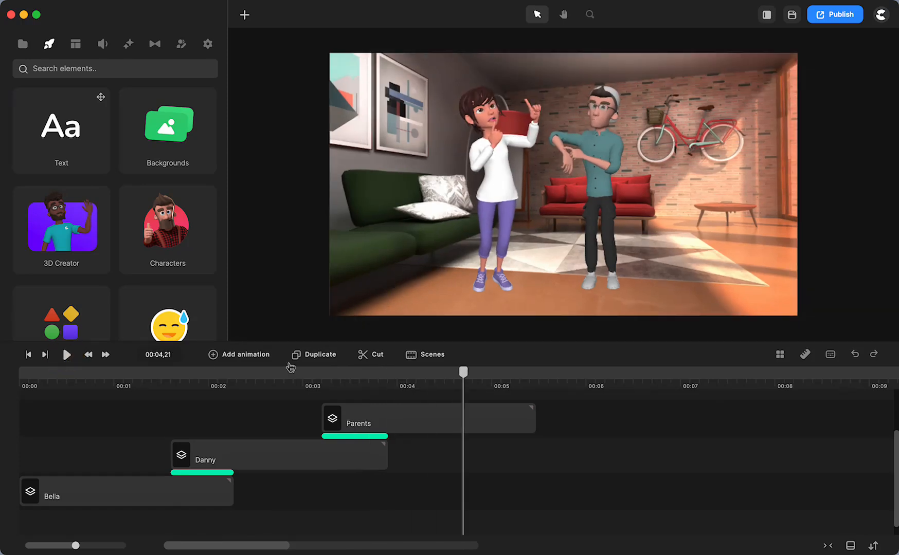
pyautogui.moveTo(86, 381)
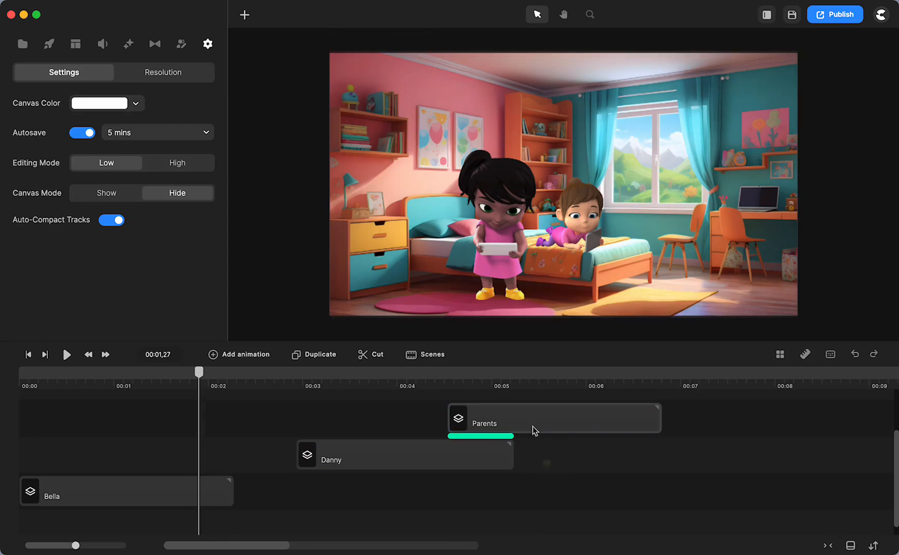
# Step: Select the Parents then Danny groups and slide Danny's group left to overlap Bella's ending
pyautogui.click(553, 418)
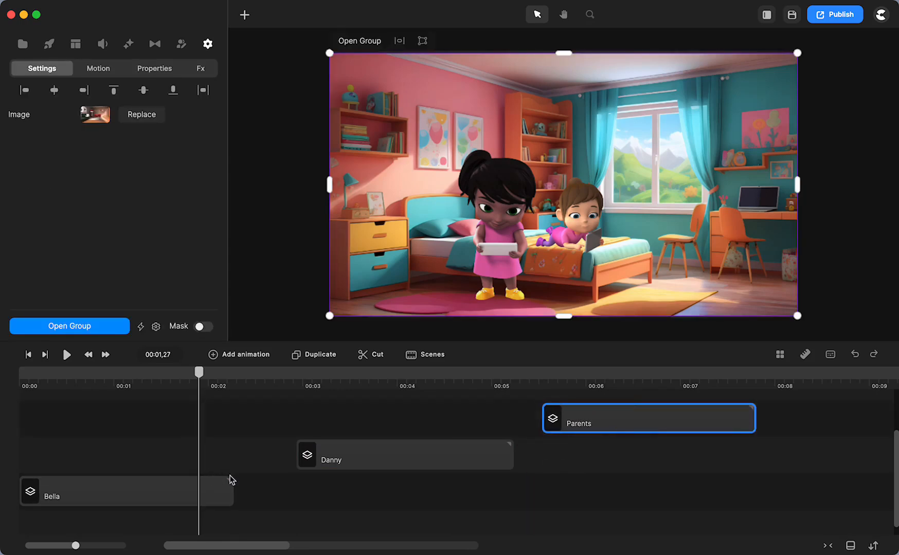
pyautogui.click(331, 459)
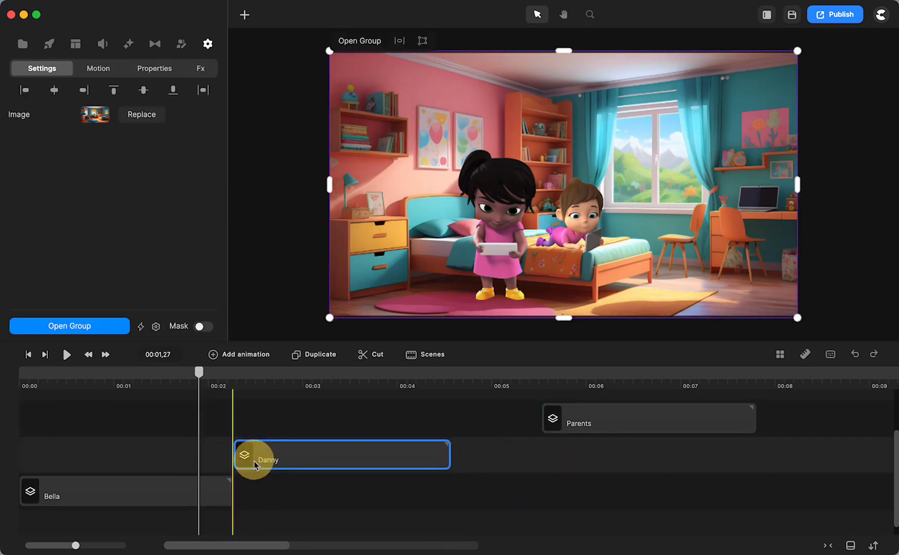
pyautogui.moveTo(255, 455); pyautogui.dragTo(214, 456)
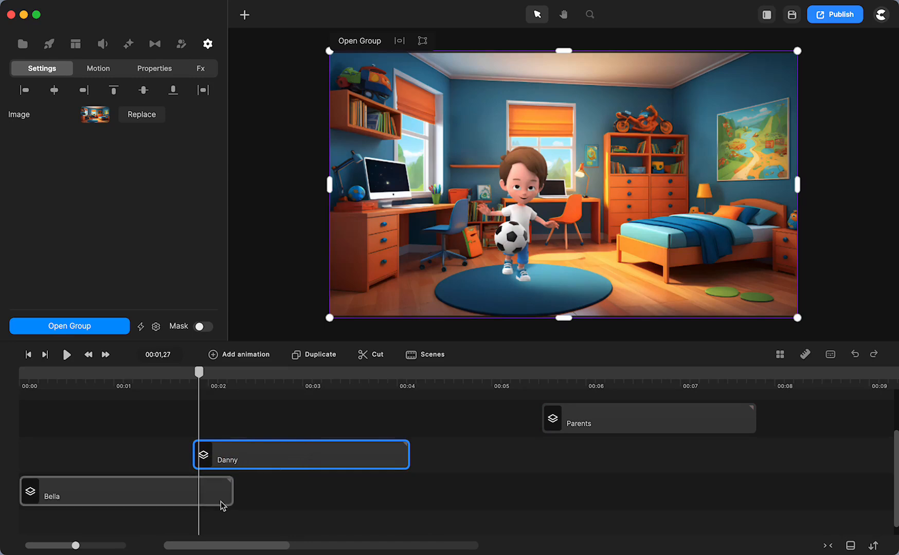
pyautogui.moveTo(218, 493)
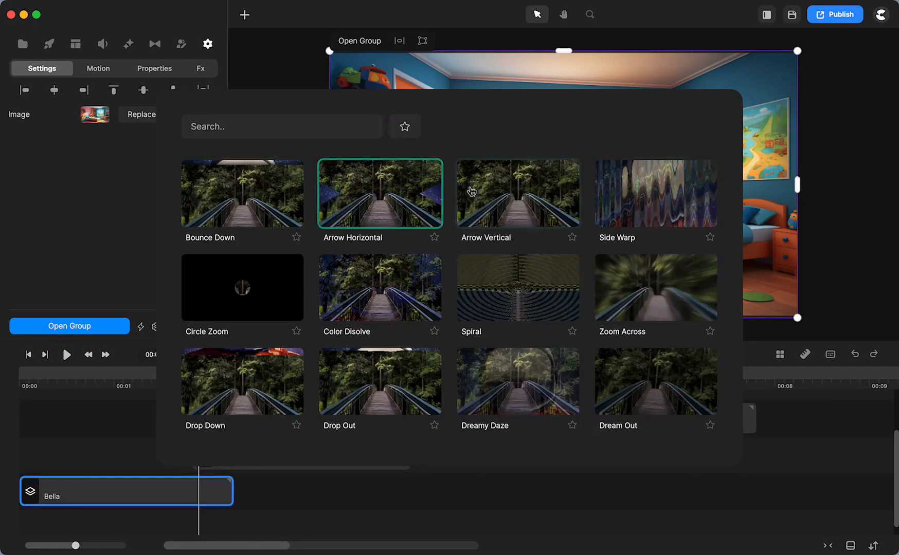
# Step: Scroll the transitions list and apply Reveal Left between Bella's and Danny's clips
pyautogui.scroll(-3)
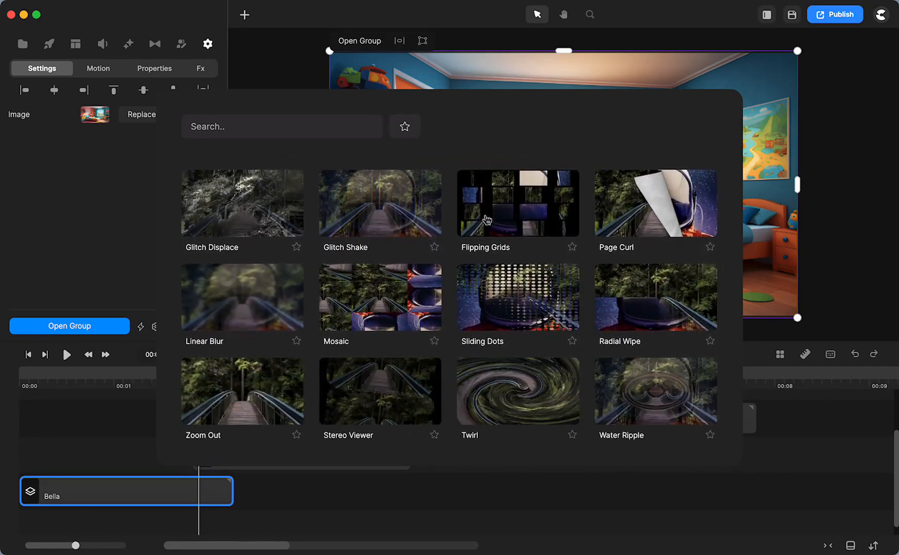
pyautogui.scroll(-3)
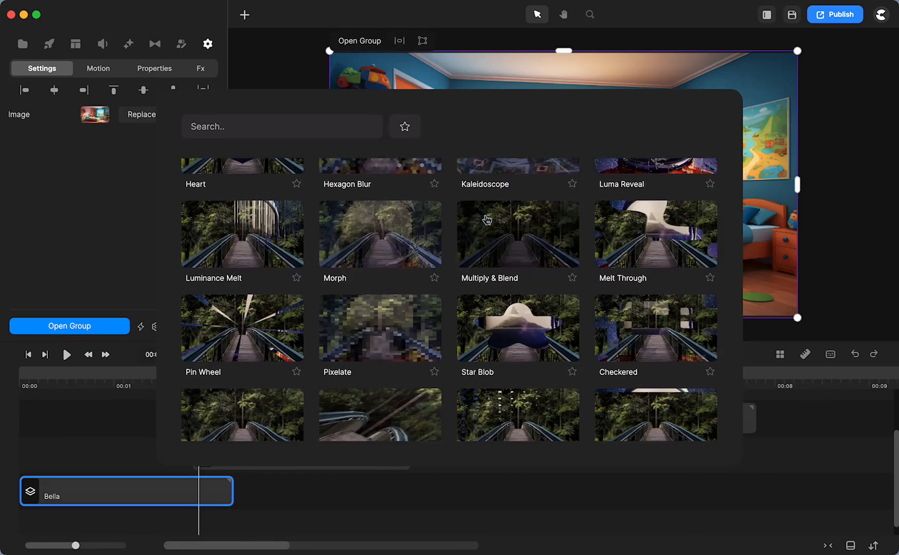
pyautogui.scroll(-3)
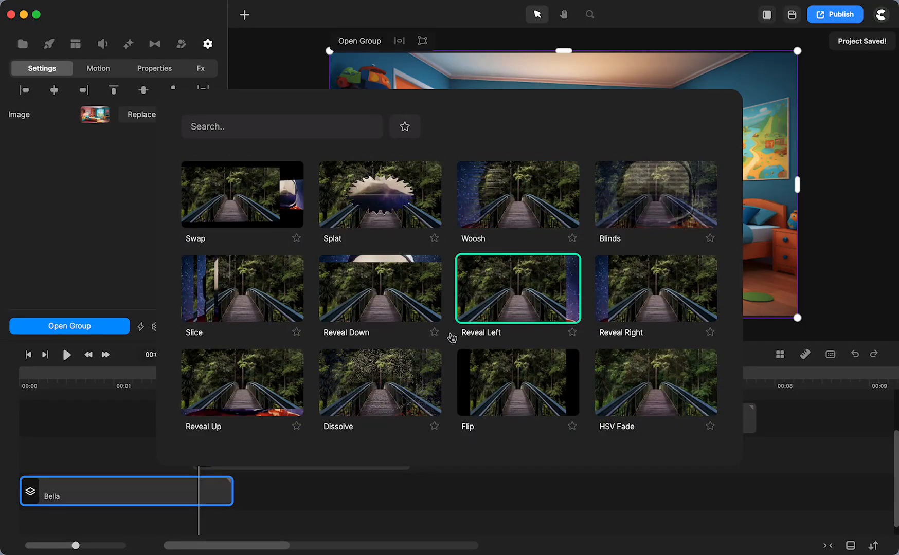
pyautogui.click(515, 288)
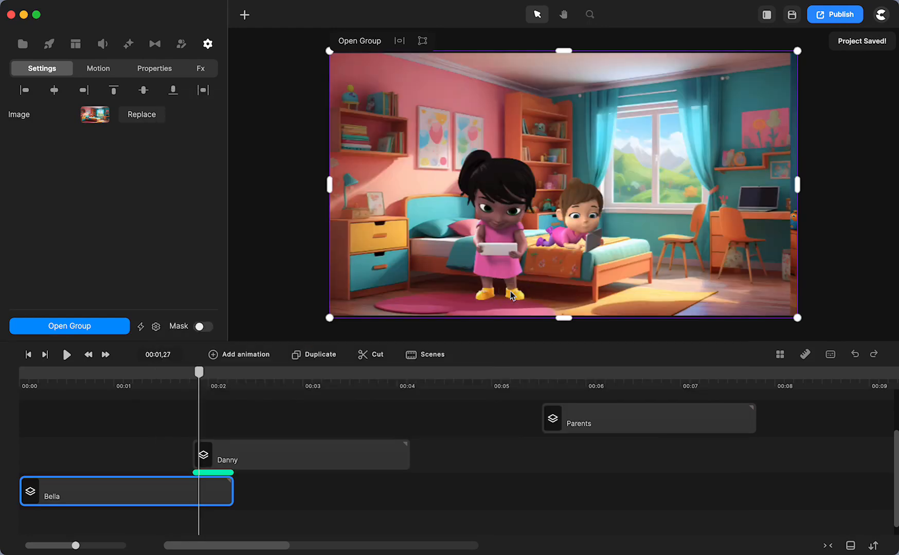
# Step: Scrub the playhead across the Bella–Danny overlap to preview the transition into Danny's room
pyautogui.moveTo(198, 379); pyautogui.dragTo(178, 379)
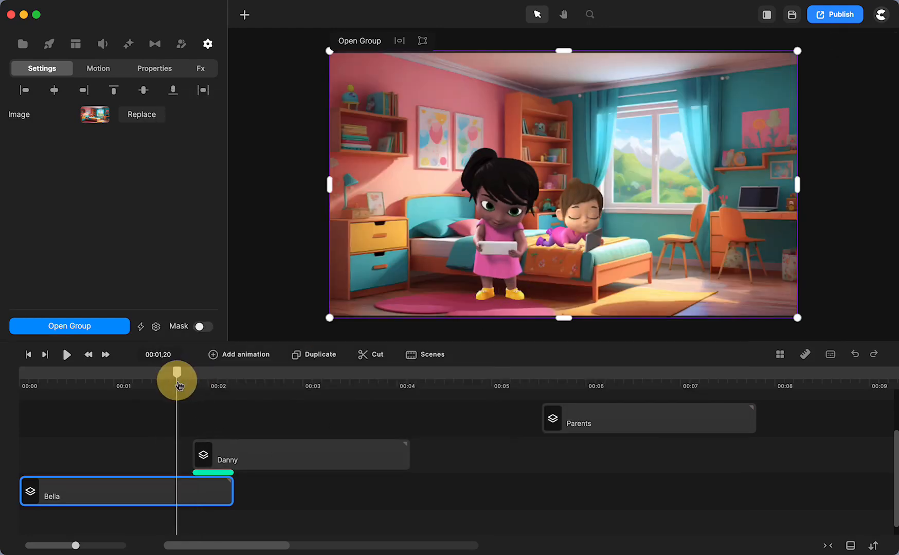
pyautogui.moveTo(178, 379); pyautogui.dragTo(260, 379)
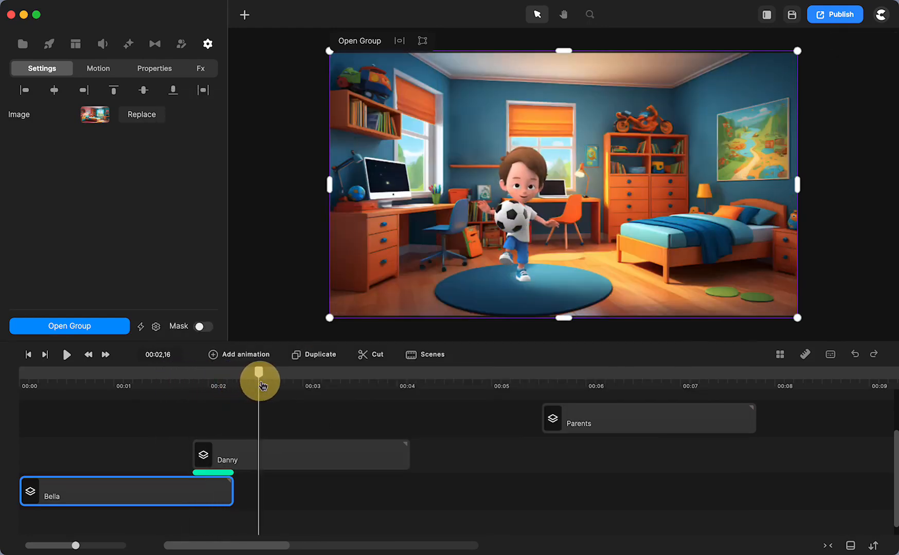
# Step: Move the Parents group earlier so it overlaps the end of Danny's group
pyautogui.click(579, 417)
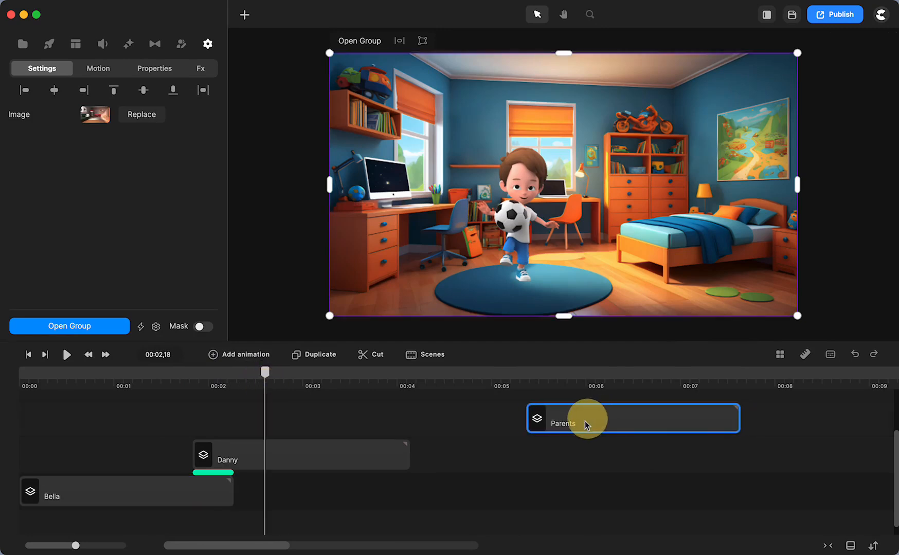
pyautogui.moveTo(585, 418); pyautogui.dragTo(433, 418)
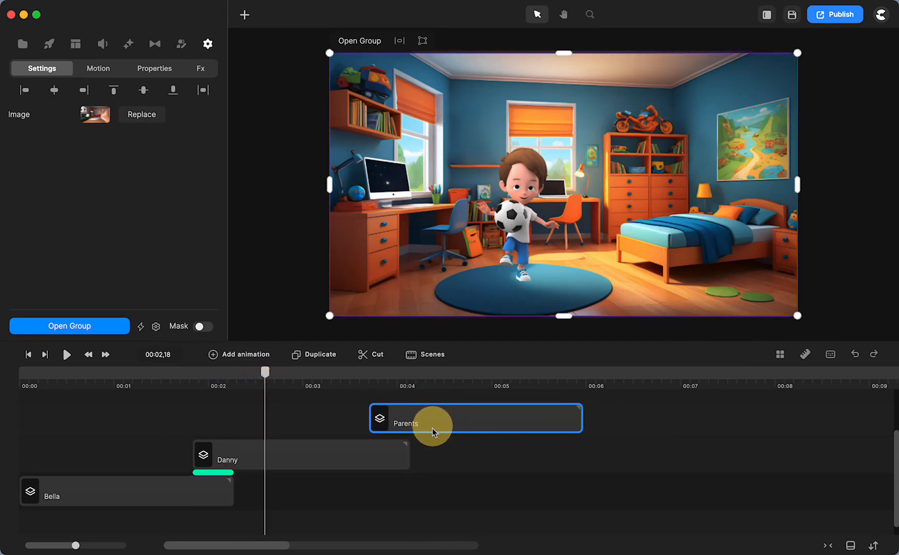
pyautogui.moveTo(431, 424); pyautogui.dragTo(431, 492)
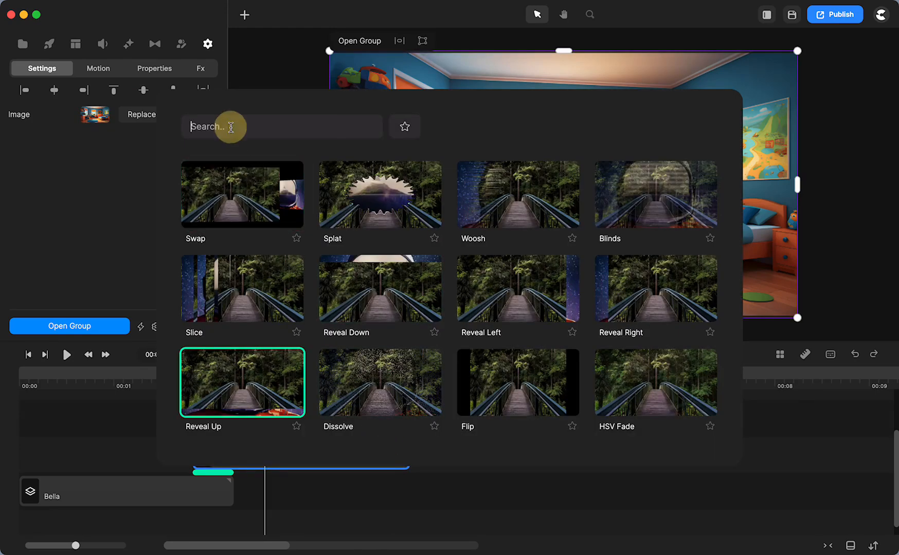
# Step: Search the transitions for 'up' to find Reveal Up for the Danny–Parents overlap
pyautogui.write('up')
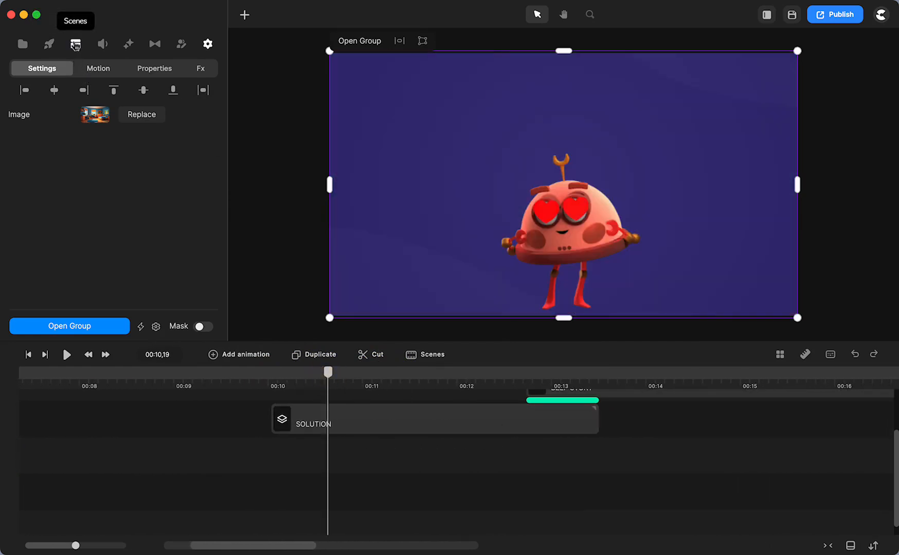
# Step: Browse the Scenes library to the Clay collection, then select the BEEP STORY group's transition slot
pyautogui.click(75, 44)
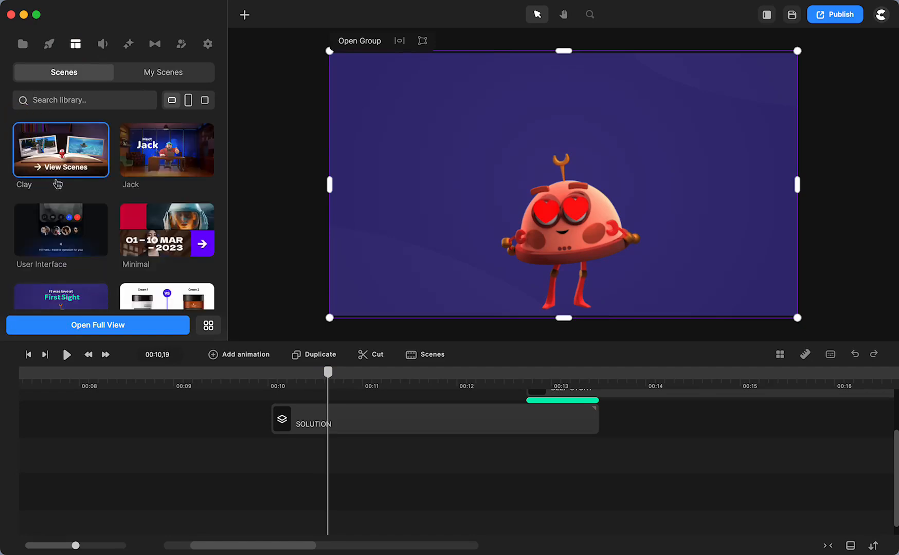
pyautogui.scroll(-3)
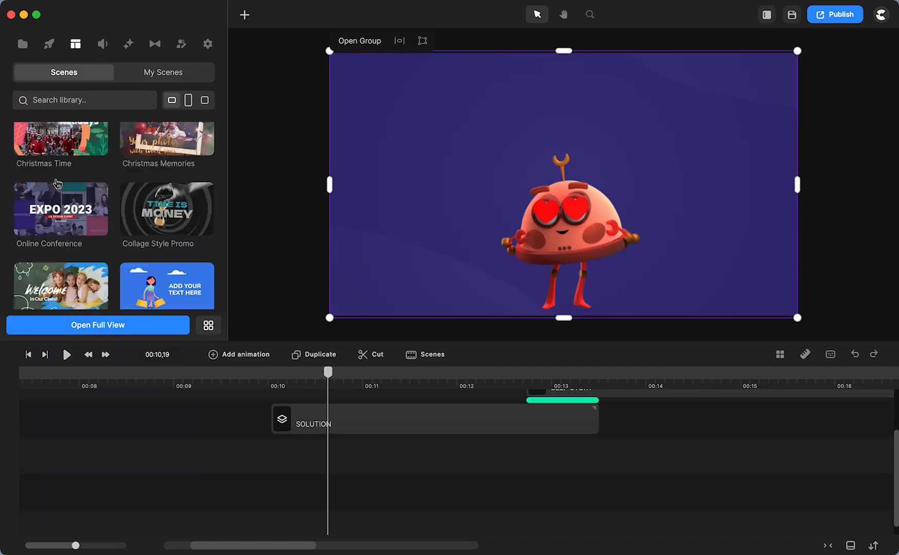
pyautogui.scroll(-3)
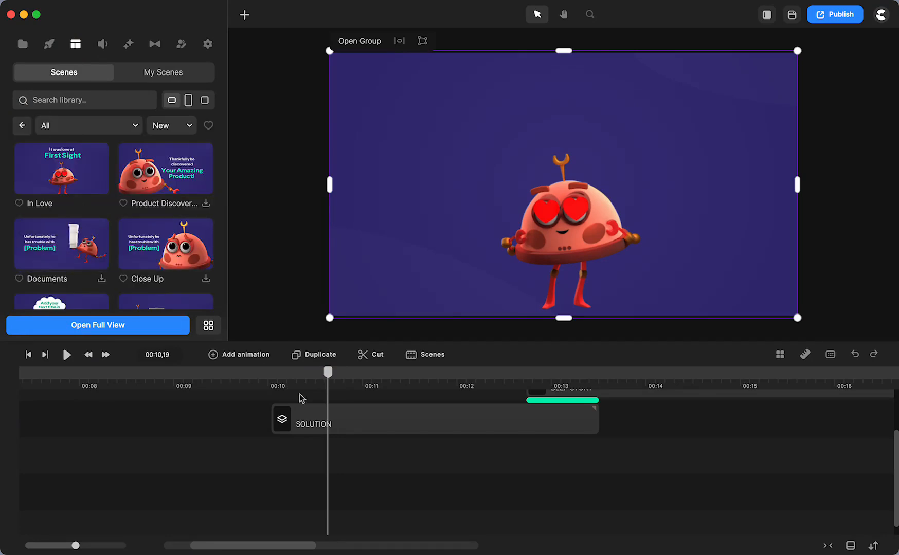
pyautogui.click(321, 419)
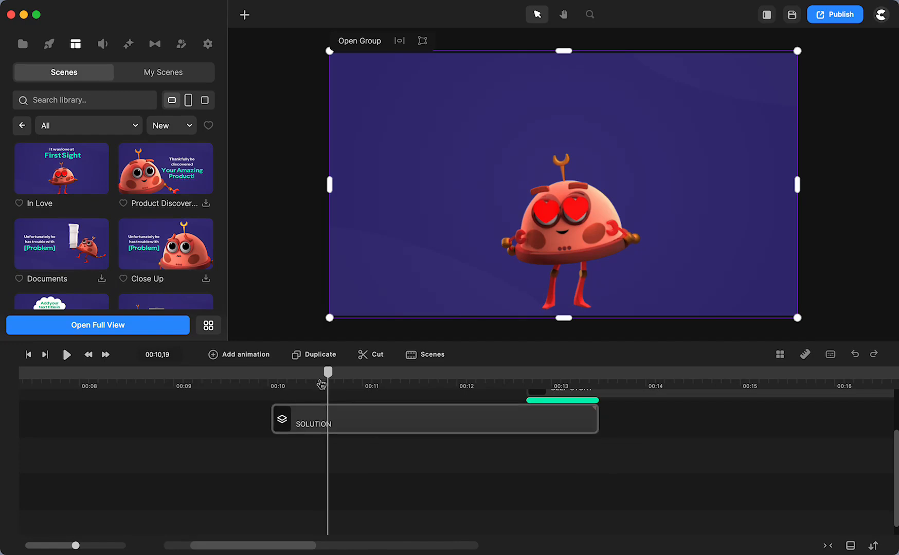
pyautogui.click(66, 354)
pyautogui.write('up')
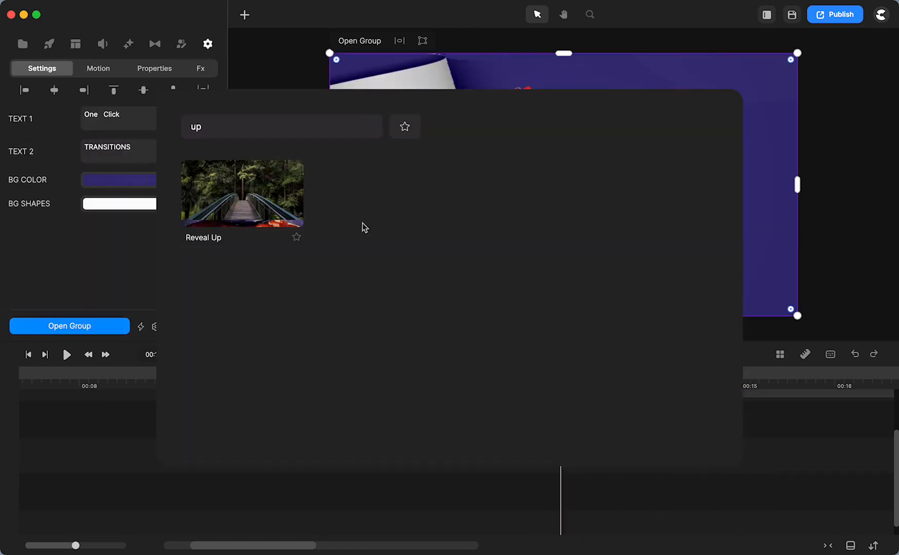
# Step: Apply Reveal Up into the One Click TRANSITIONS title and scrub across it to preview
pyautogui.doubleClick(195, 126)
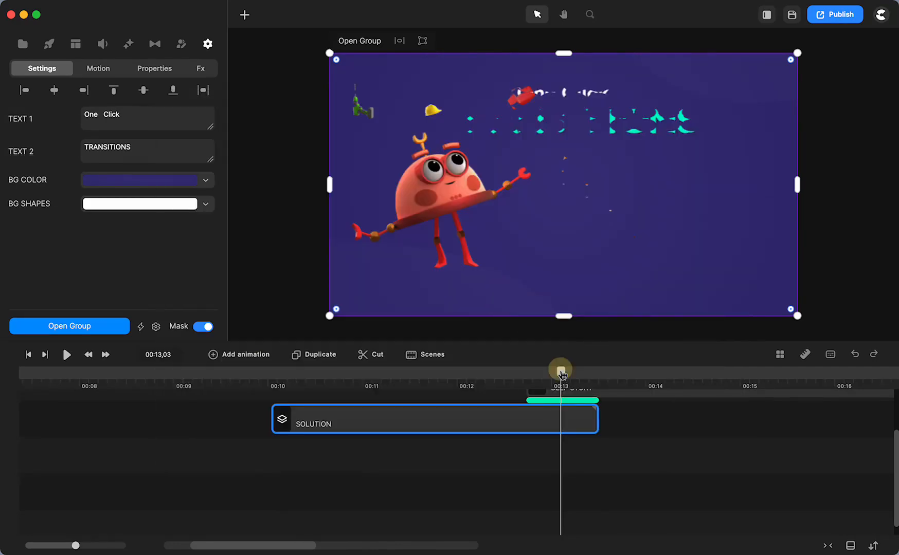
pyautogui.moveTo(561, 368); pyautogui.dragTo(587, 380)
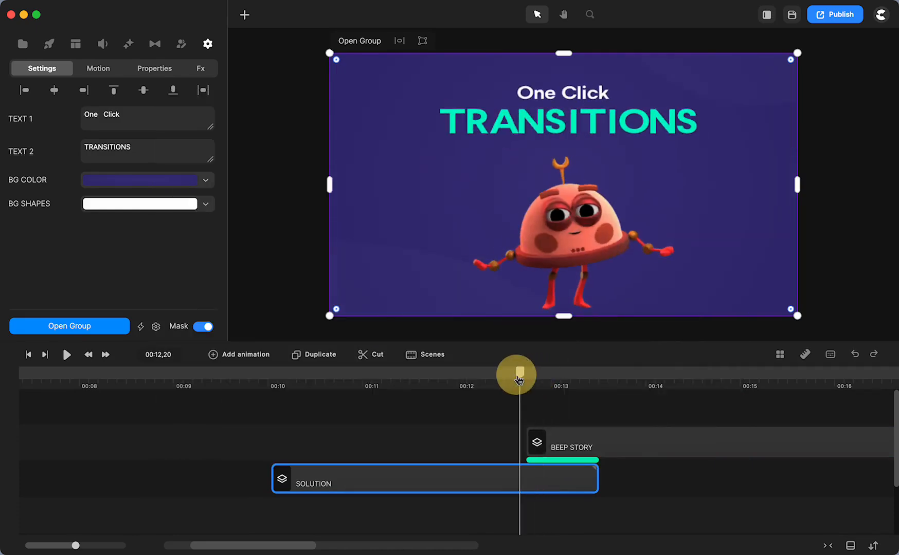
pyautogui.moveTo(515, 375); pyautogui.dragTo(528, 383)
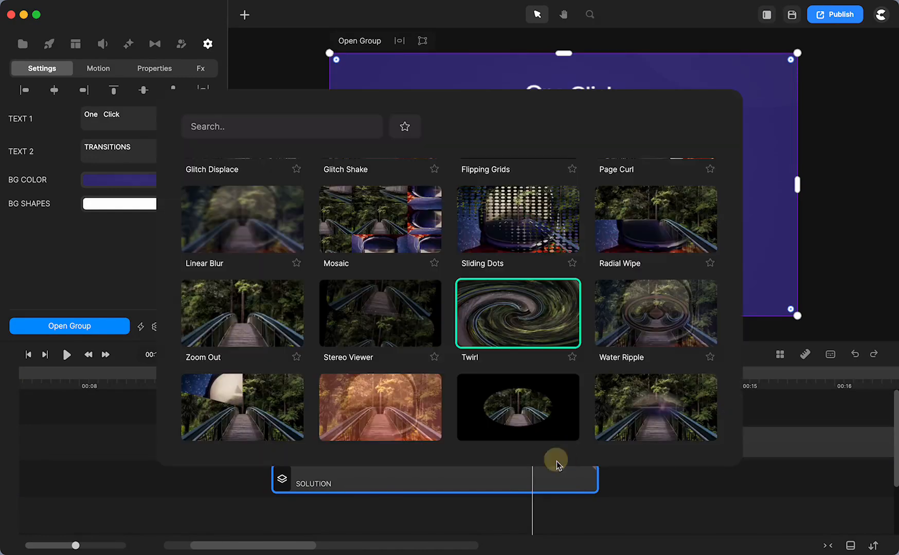
# Step: Nudge the BEEP STORY group slightly later and scroll the transitions list to Multiply & Blend
pyautogui.scroll(-3)
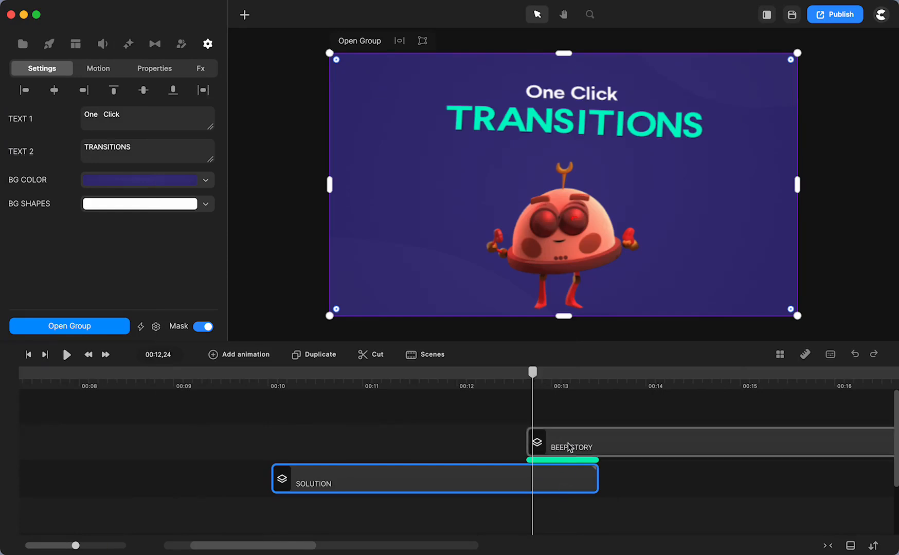
pyautogui.moveTo(571, 442); pyautogui.dragTo(565, 518)
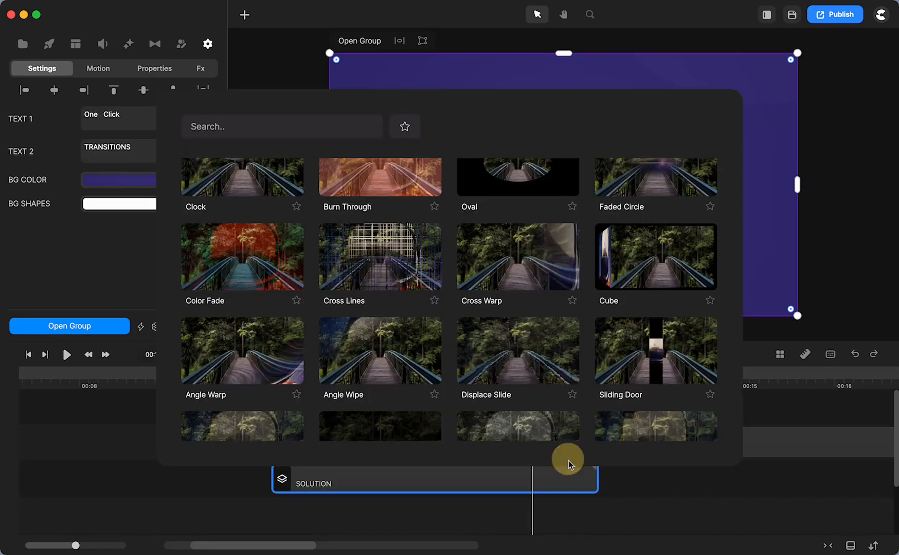
pyautogui.scroll(-3)
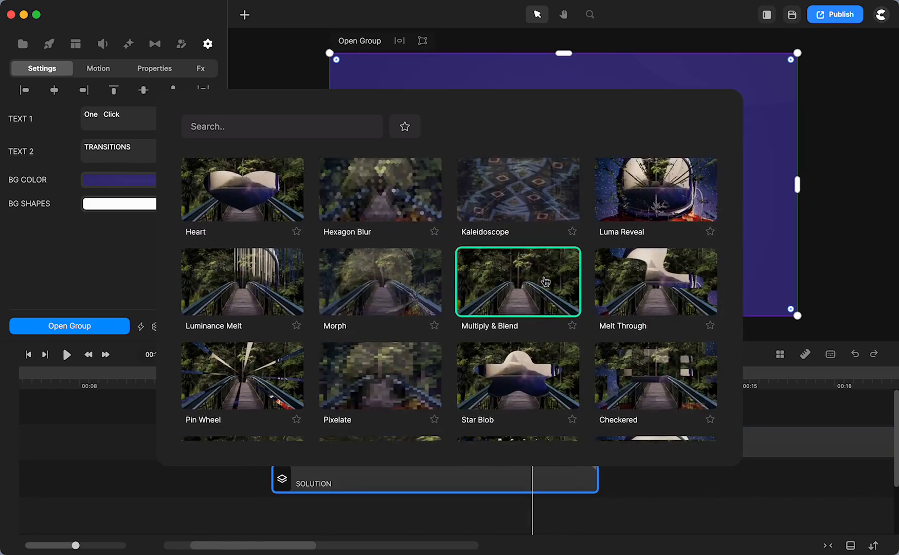
pyautogui.scroll(-3)
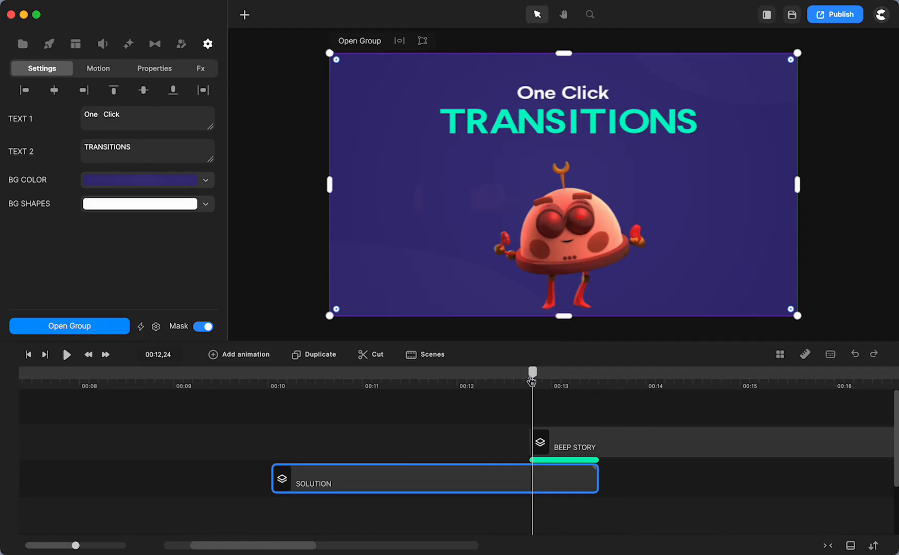
# Step: Scrub forward through the new Multiply & Blend transition to preview it
pyautogui.moveTo(531, 371); pyautogui.dragTo(575, 369)
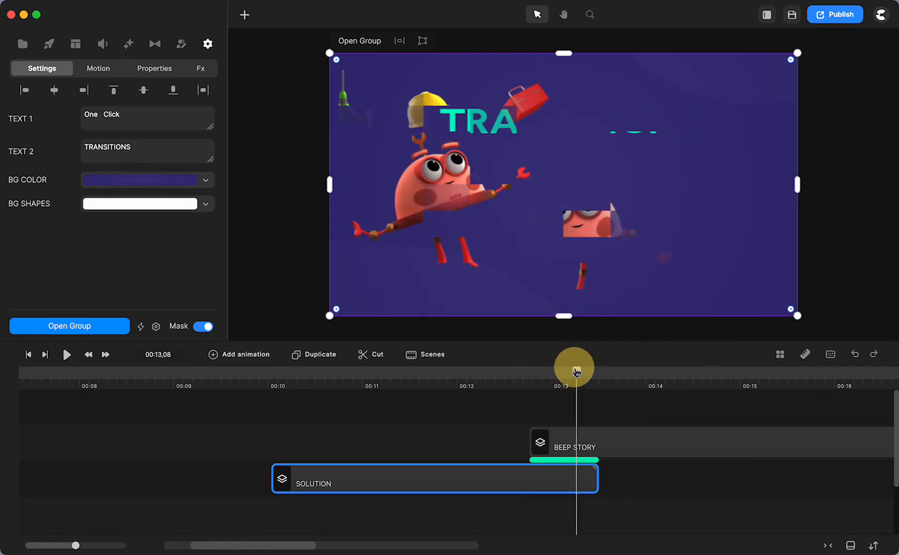
pyautogui.moveTo(573, 367); pyautogui.dragTo(582, 382)
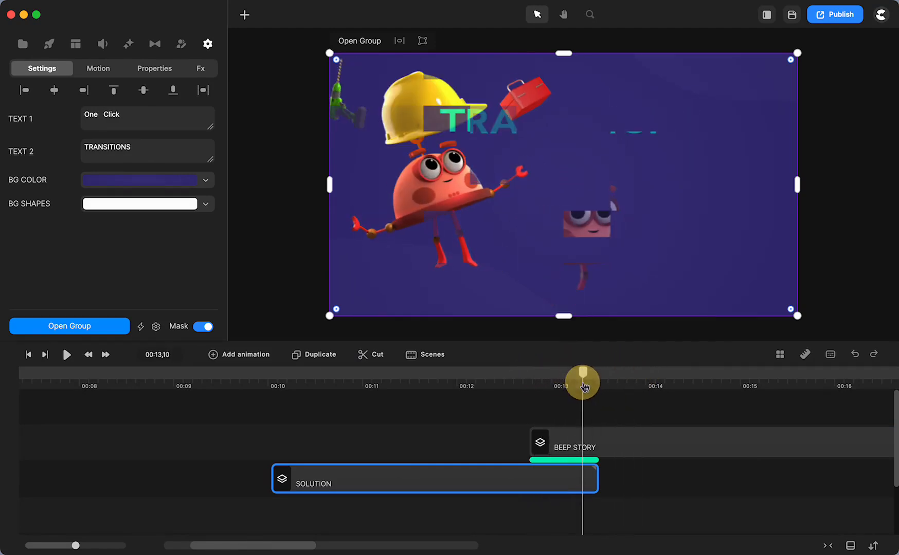